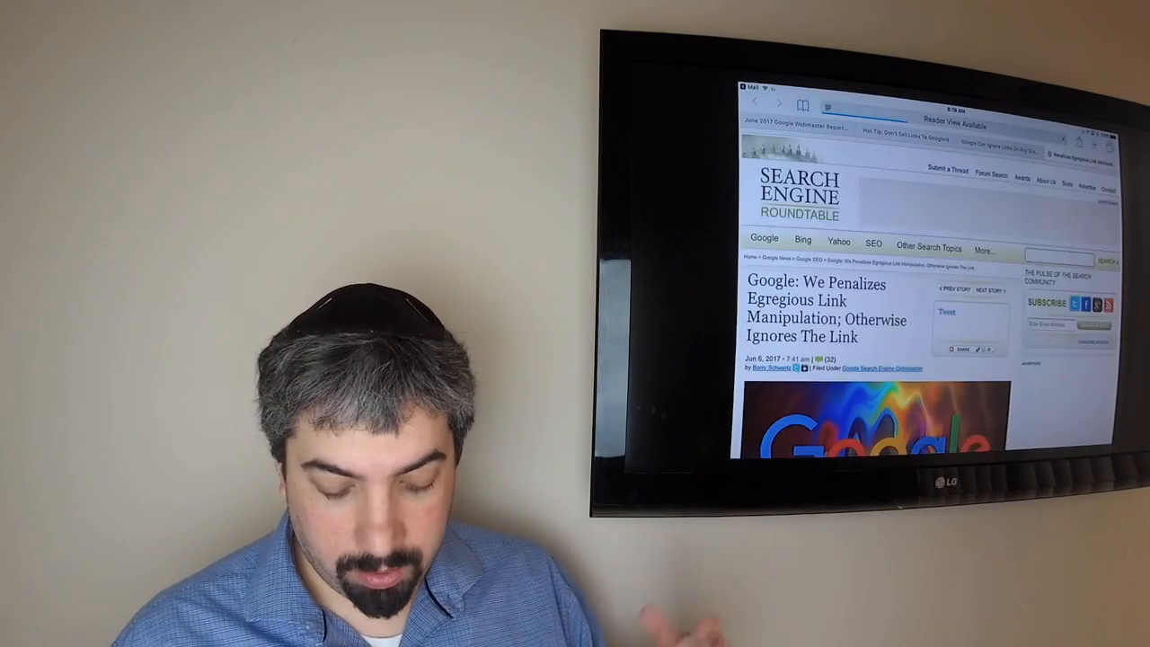
{"action": "scroll", "scroll_direction": "down", "scroll_amount": 3}
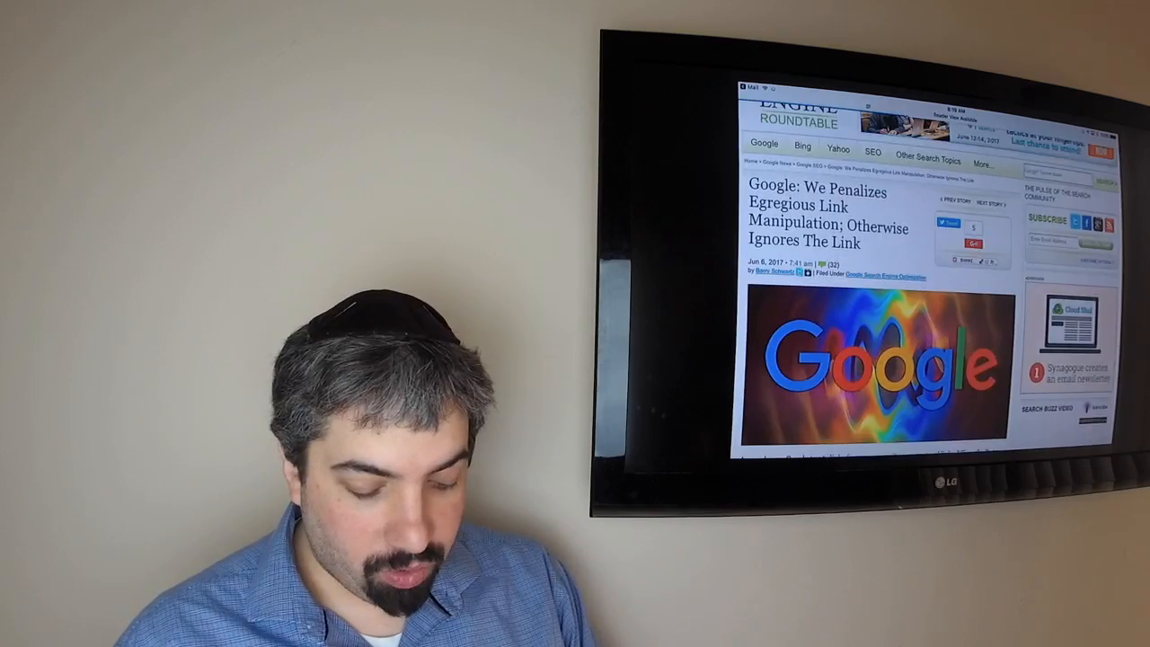
{"action": "scroll", "scroll_direction": "down", "scroll_amount": 3}
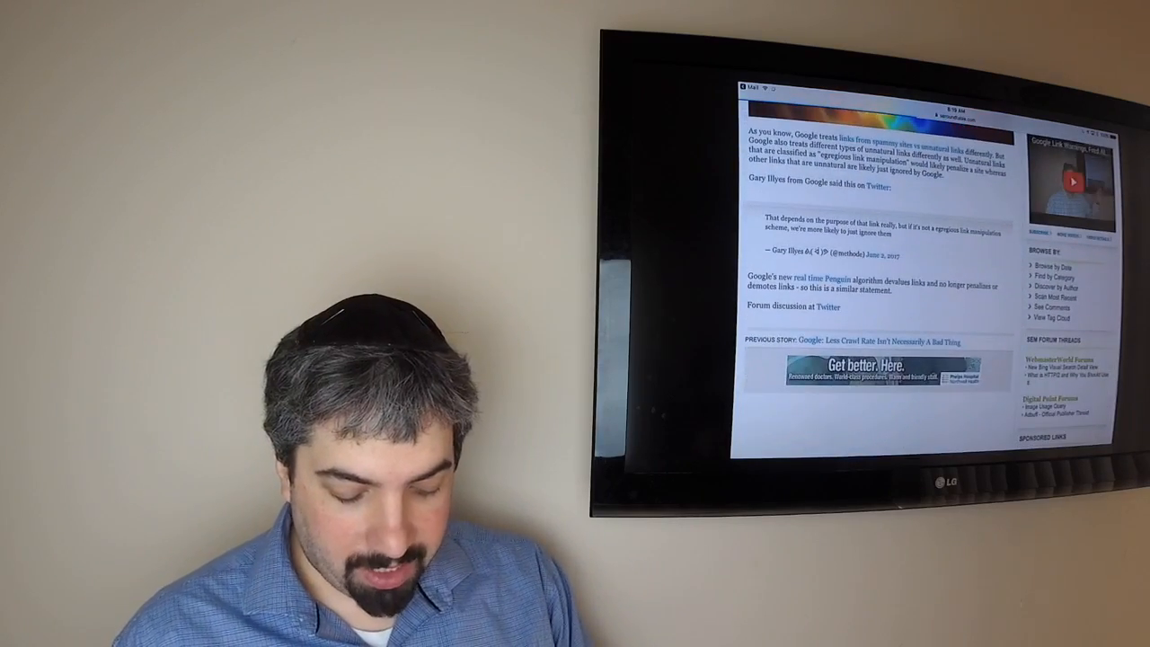